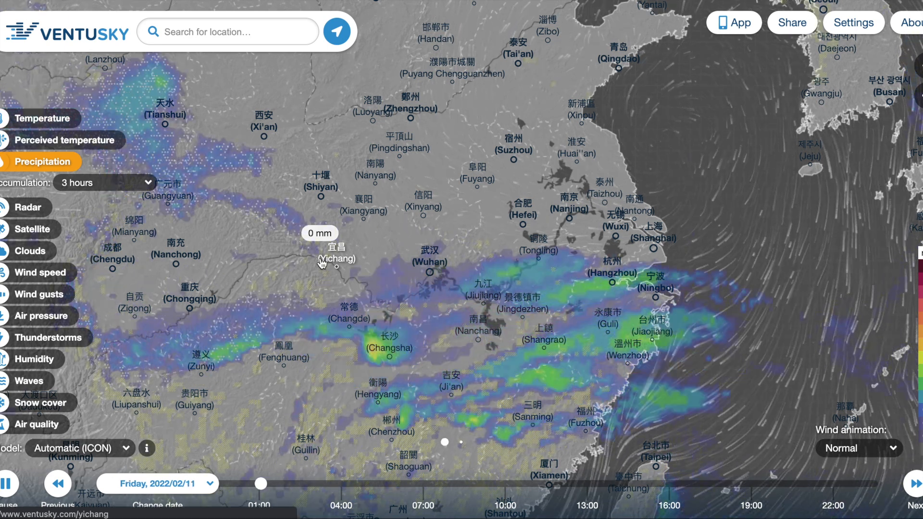
Scrub the forecast timeline from Friday 11 to Sunday 13 February with Yichang's readout showing.
left_click_drag(260, 483, 421, 483)
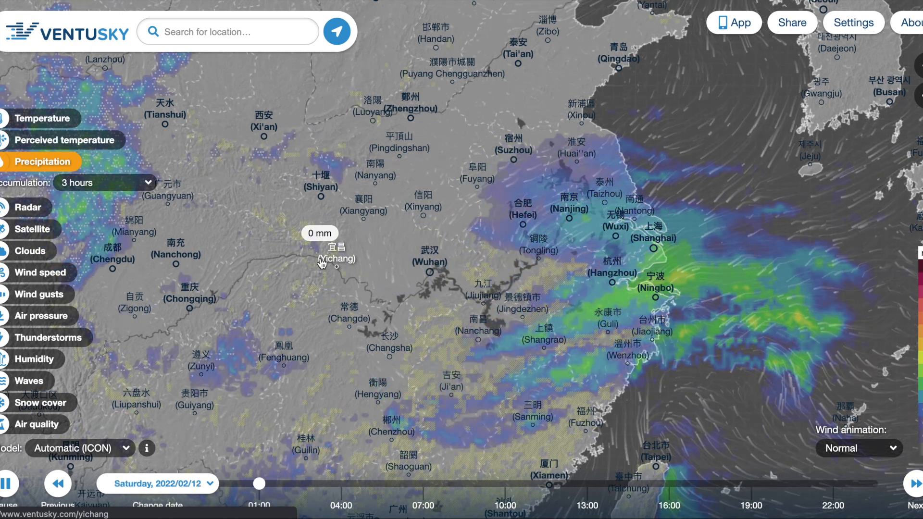
left_click_drag(259, 483, 341, 483)
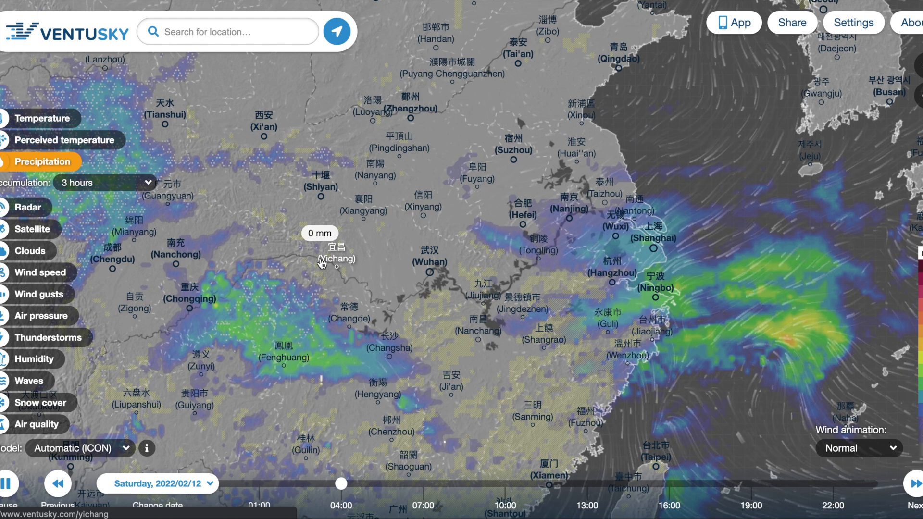
left_click_drag(342, 484, 501, 483)
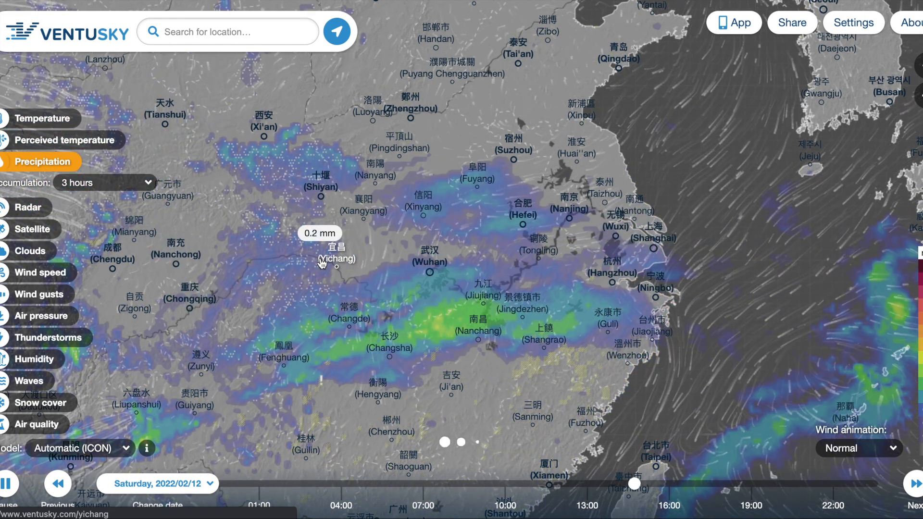
left_click_drag(632, 484, 789, 484)
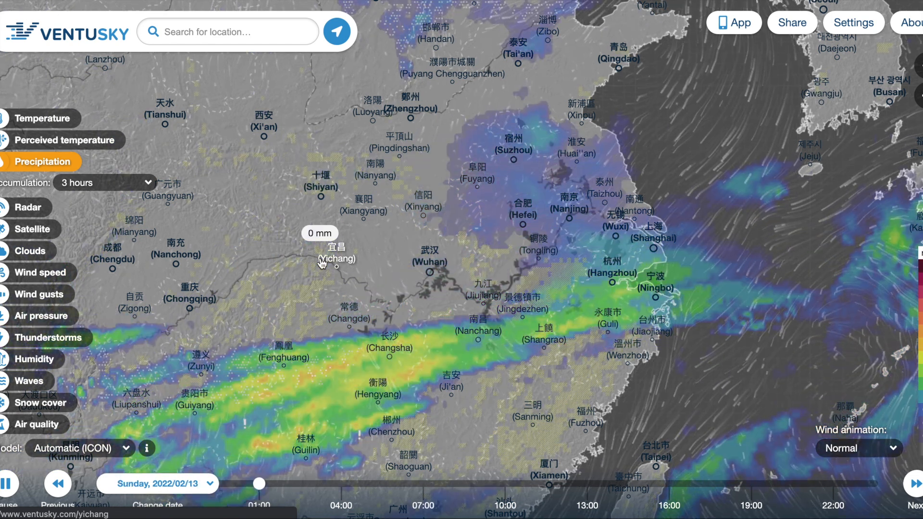
left_click_drag(260, 484, 412, 485)
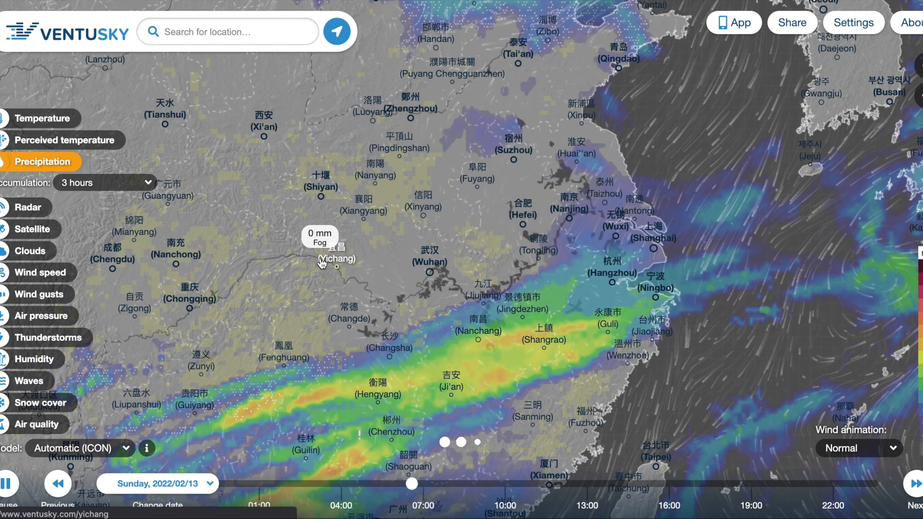